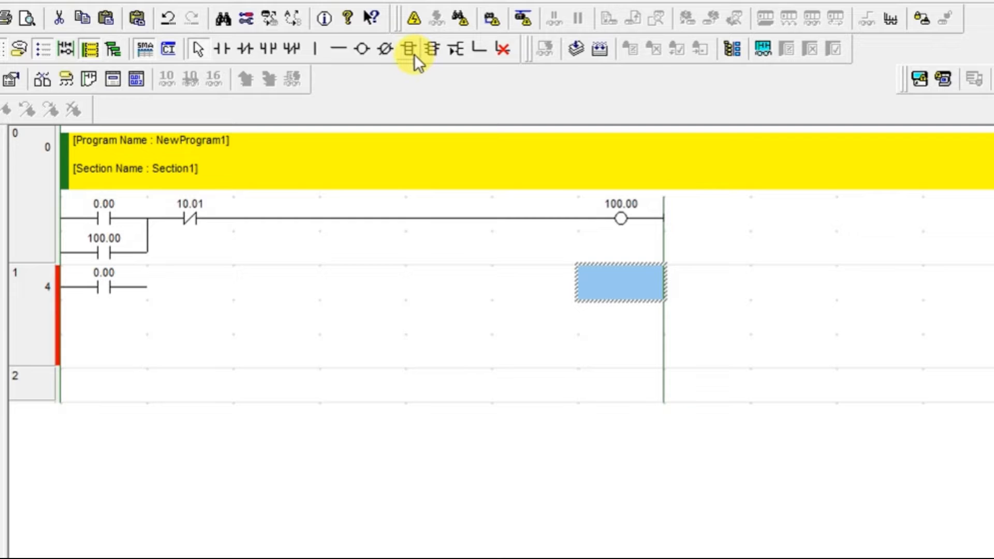
Begin a new instruction entry after contact 0.00 at the output end of the rung.
left_click(411, 48)
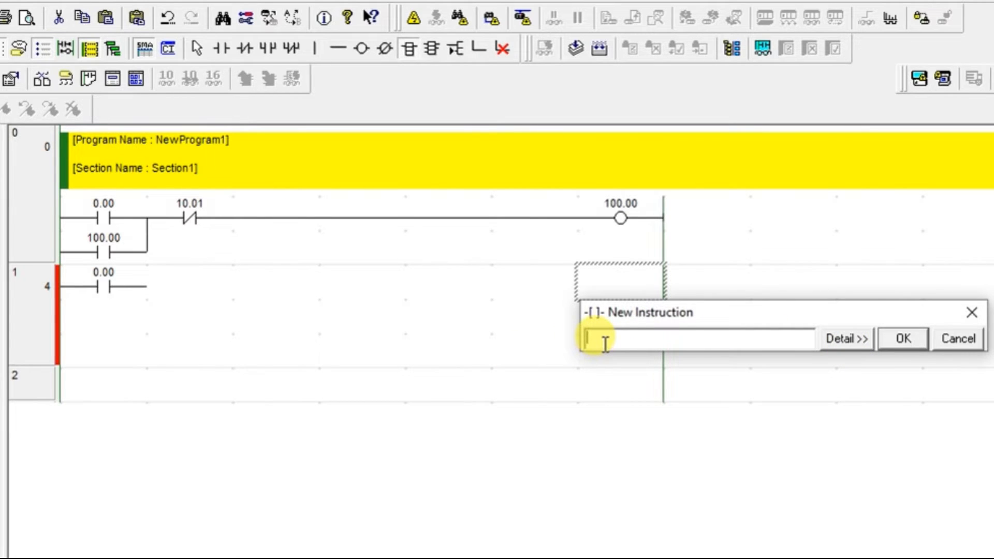
left_click(901, 338)
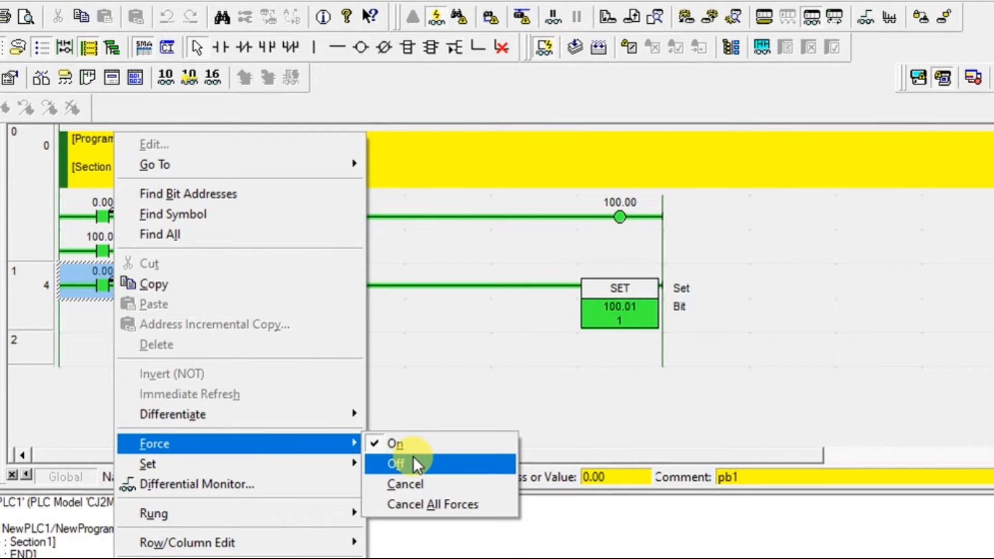
Force input 0.00 off and start a third rung with contact 10.01.
left_click(395, 463)
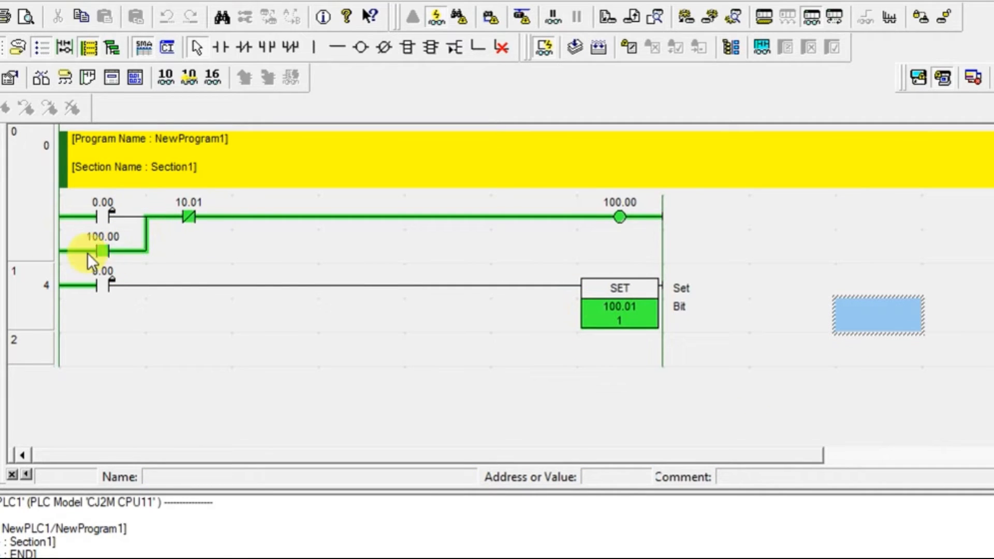
type("10.01")
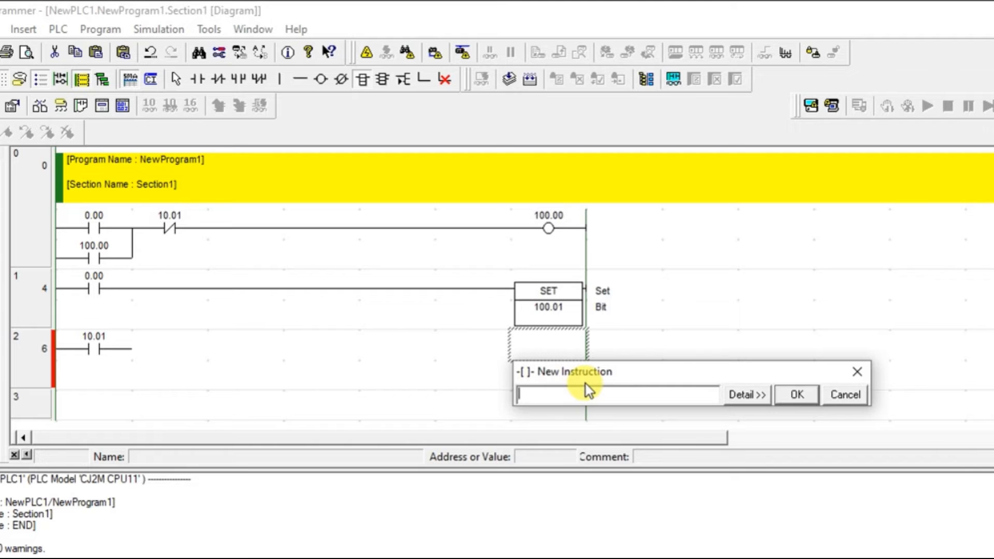
Choose RSET from Sequence Output as the new rung's instruction, bit operand still blank.
left_click(746, 394)
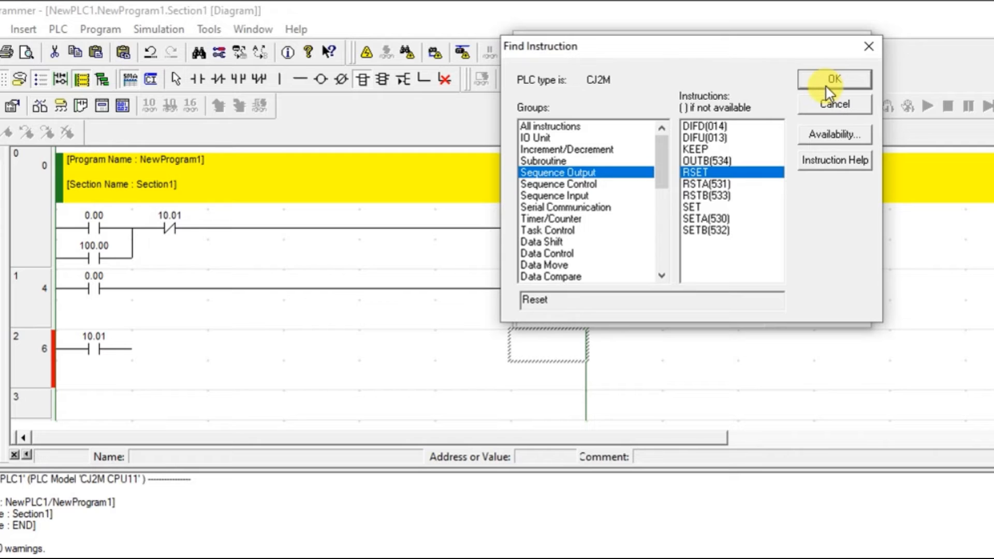
left_click(834, 78)
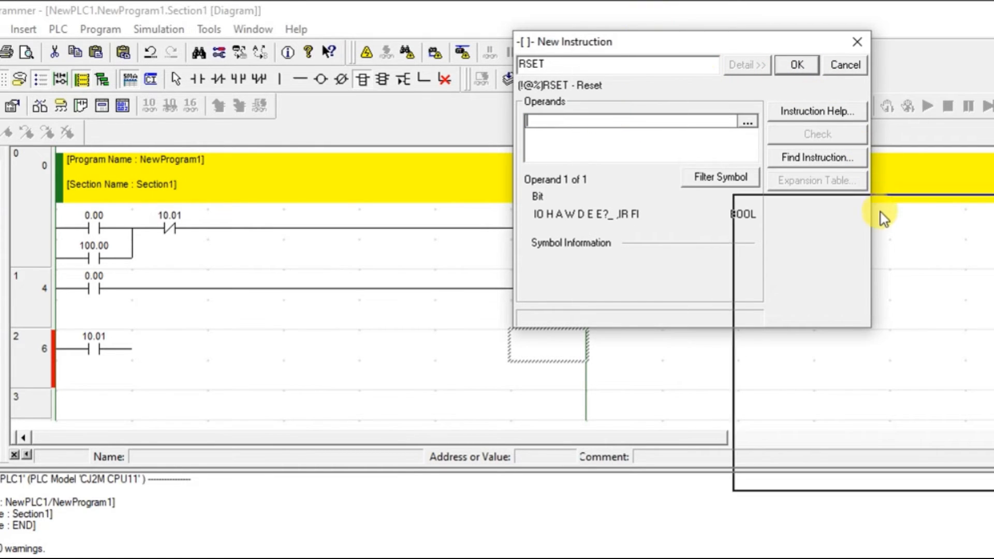